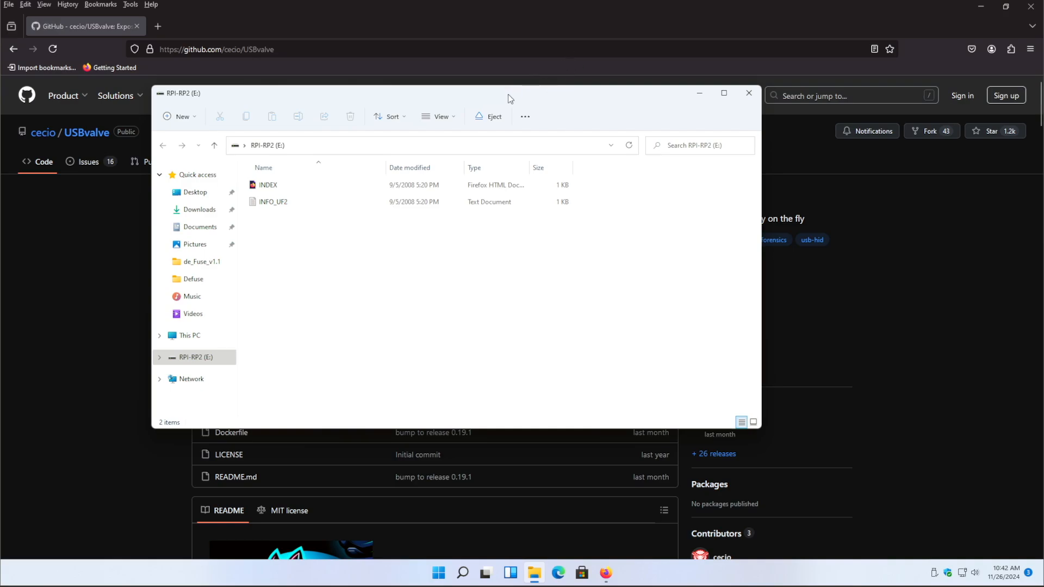
mouse_move(454, 99)
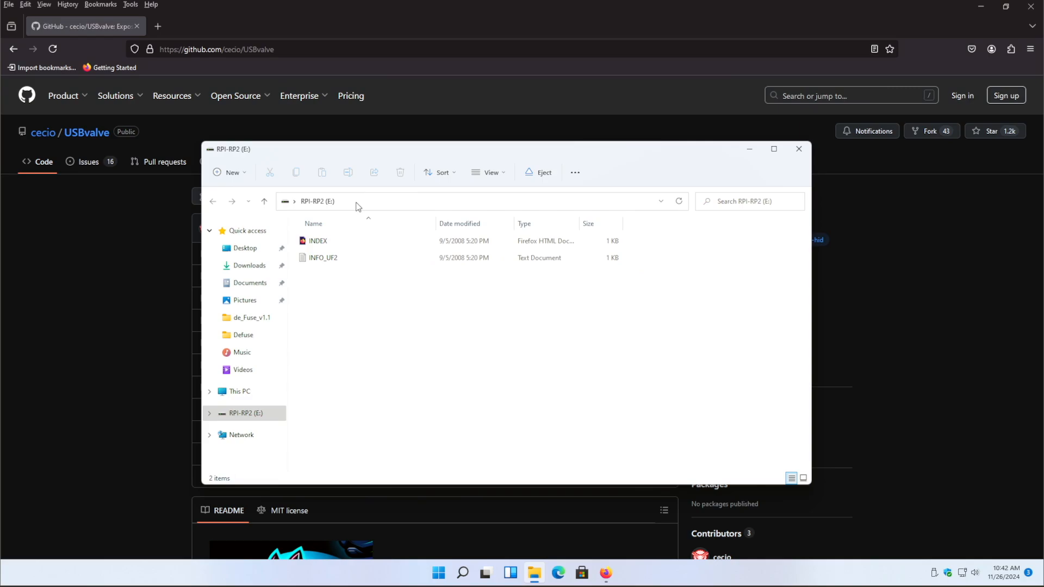
mouse_move(392, 326)
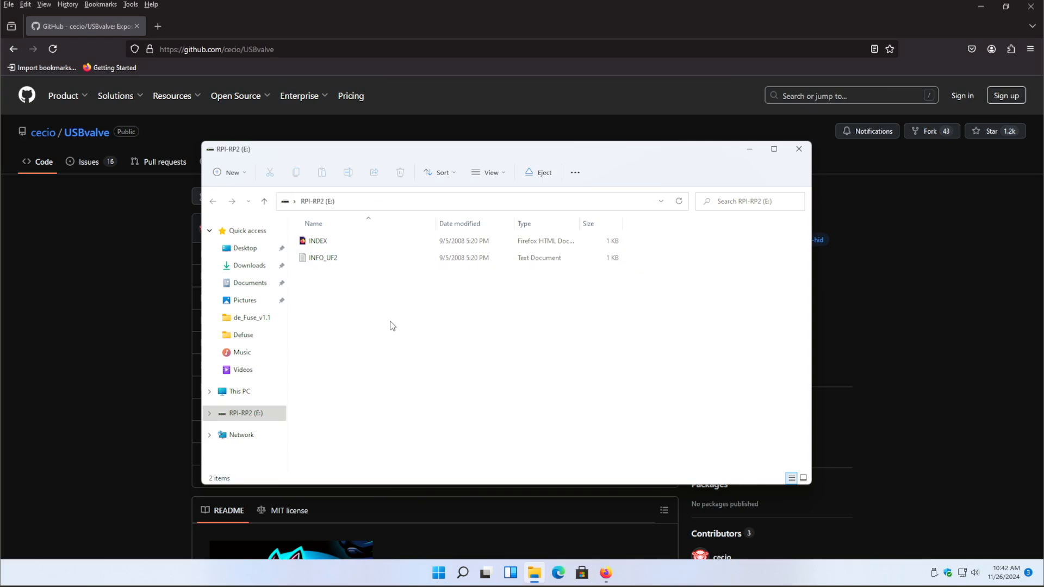
mouse_move(375, 287)
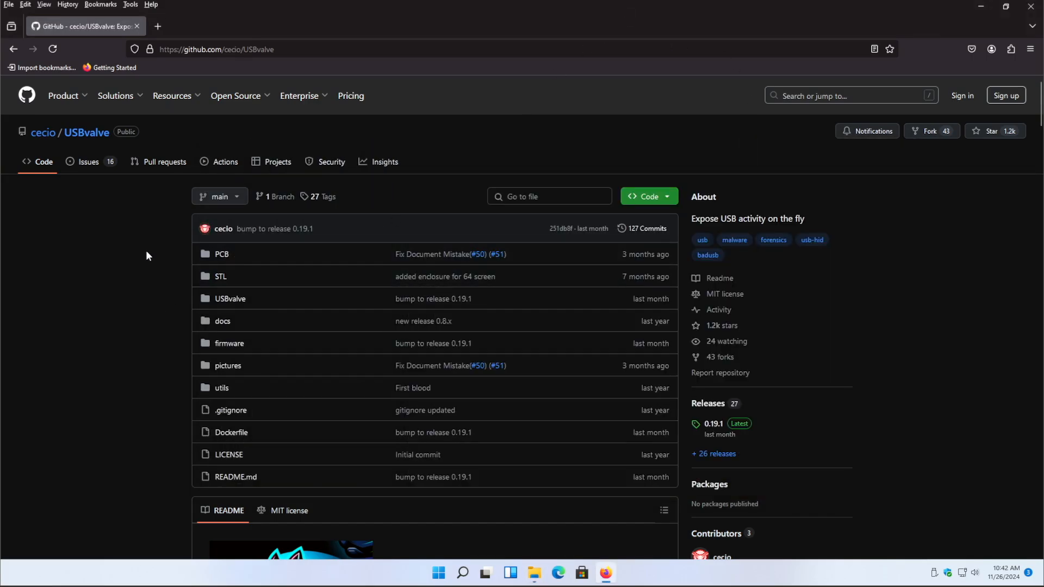
mouse_move(380, 45)
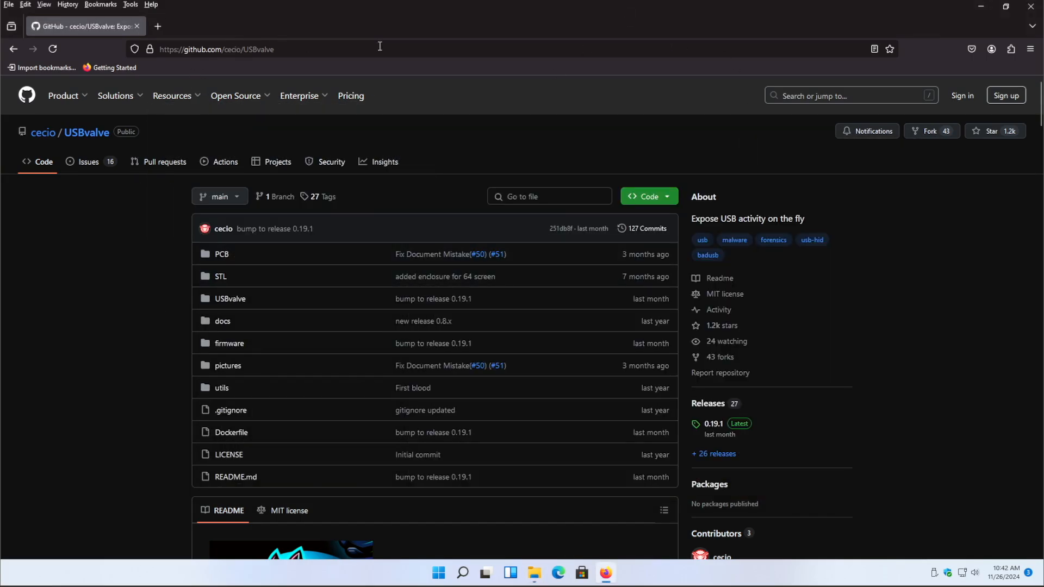
mouse_move(447, 44)
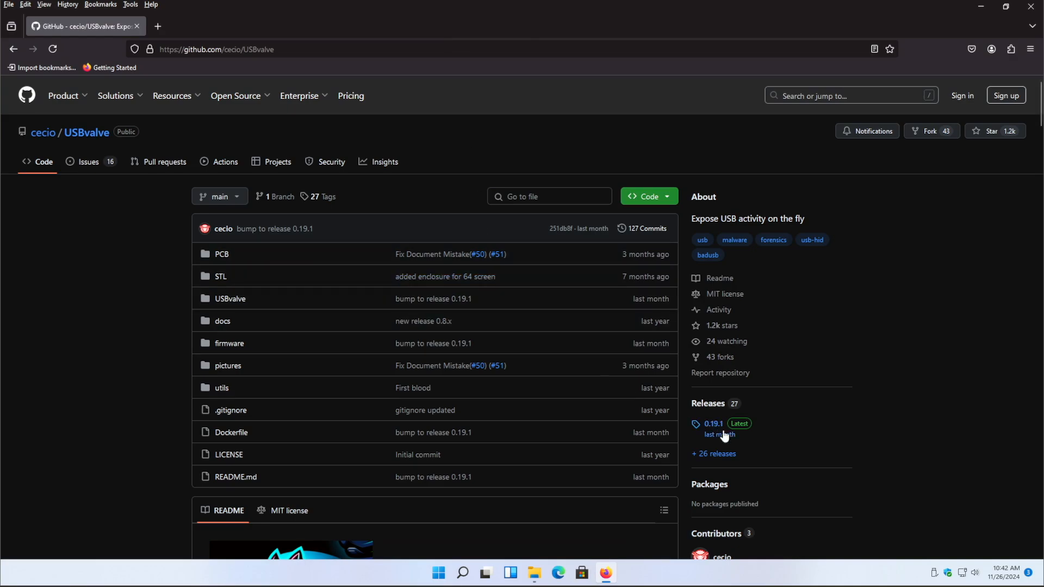
mouse_move(721, 434)
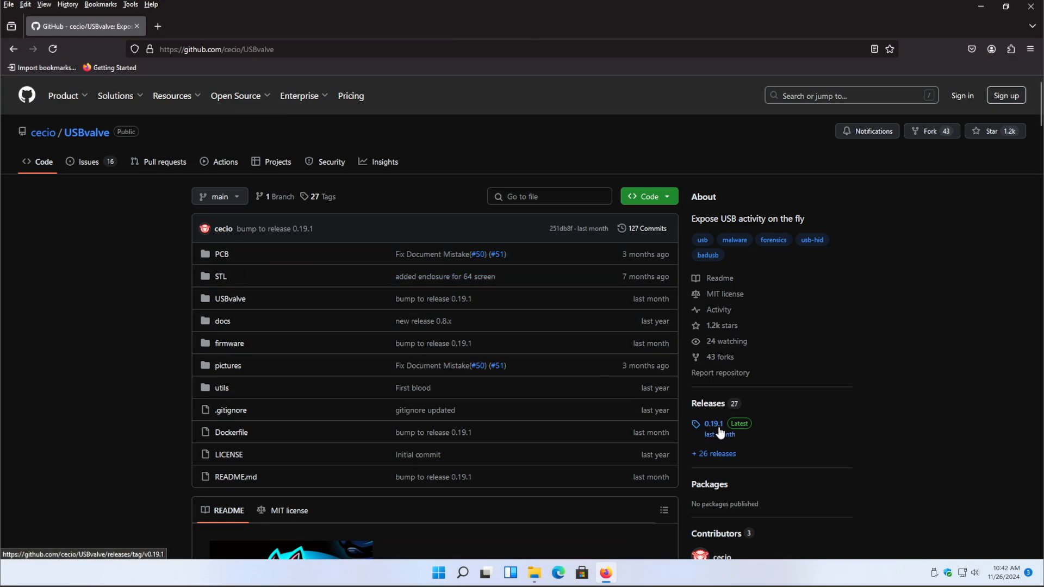
From the 0.19.1 release's Assets, download the USBvalve-0.19.1-64.uf2 firmware file
left_click(712, 423)
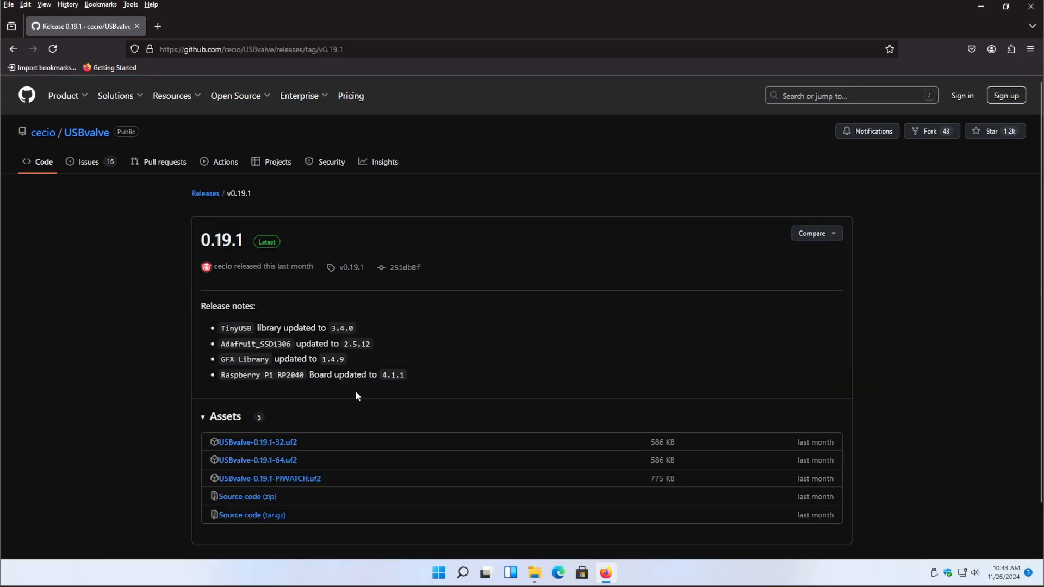
scroll("down", 3)
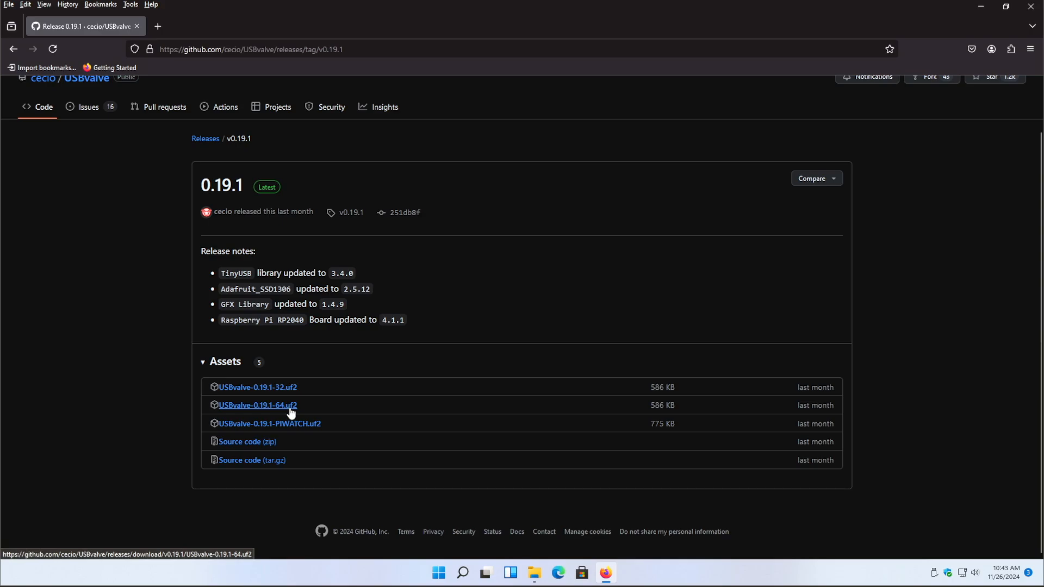
mouse_move(291, 389)
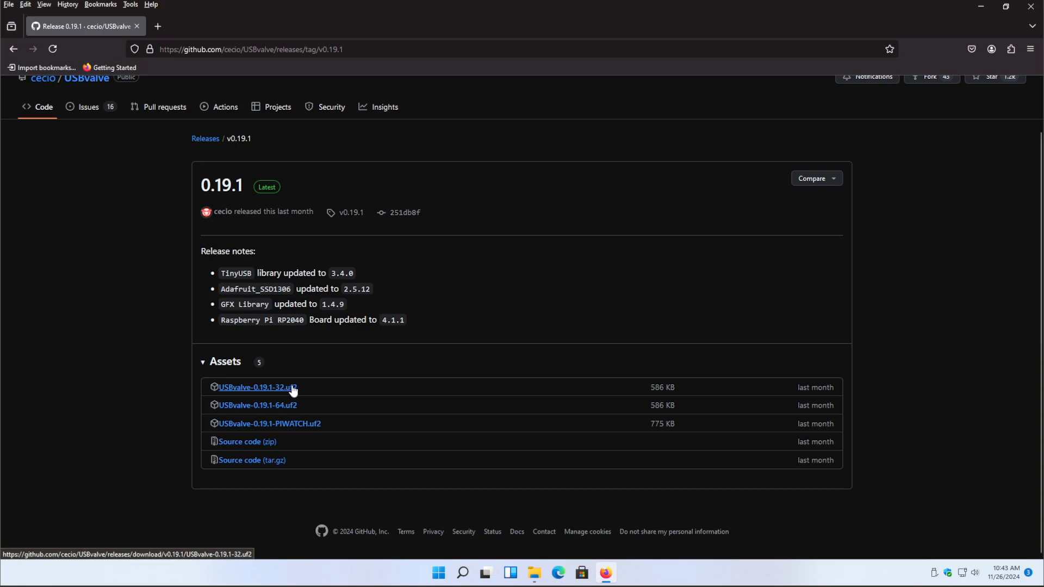
mouse_move(286, 410)
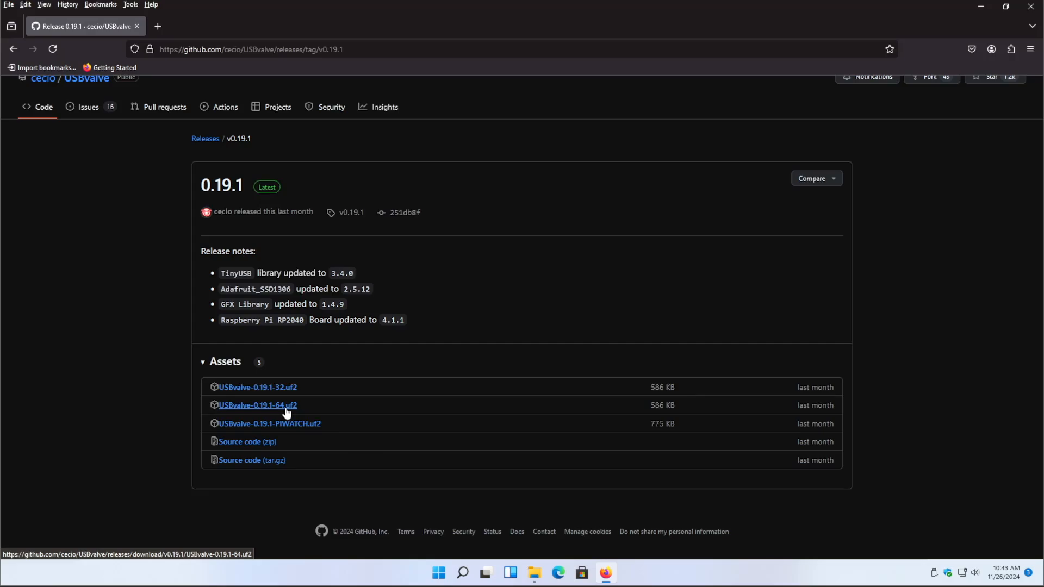
left_click(256, 405)
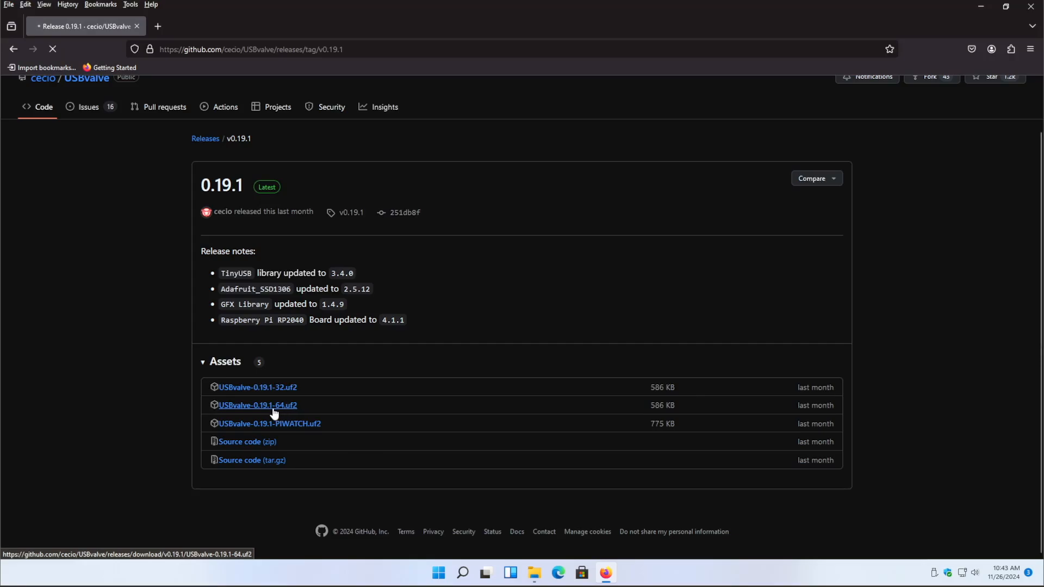
left_click(257, 405)
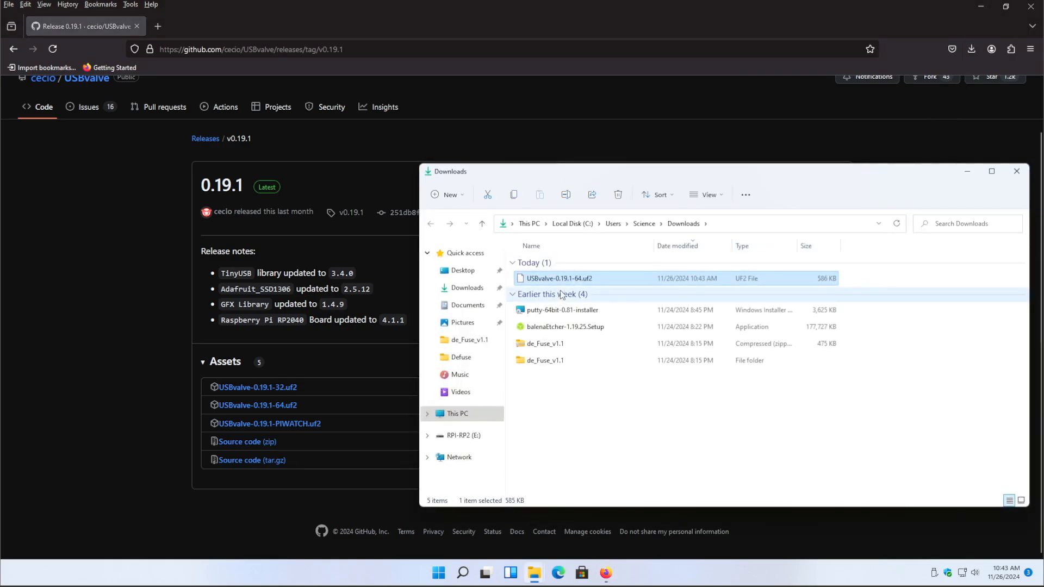
mouse_move(555, 279)
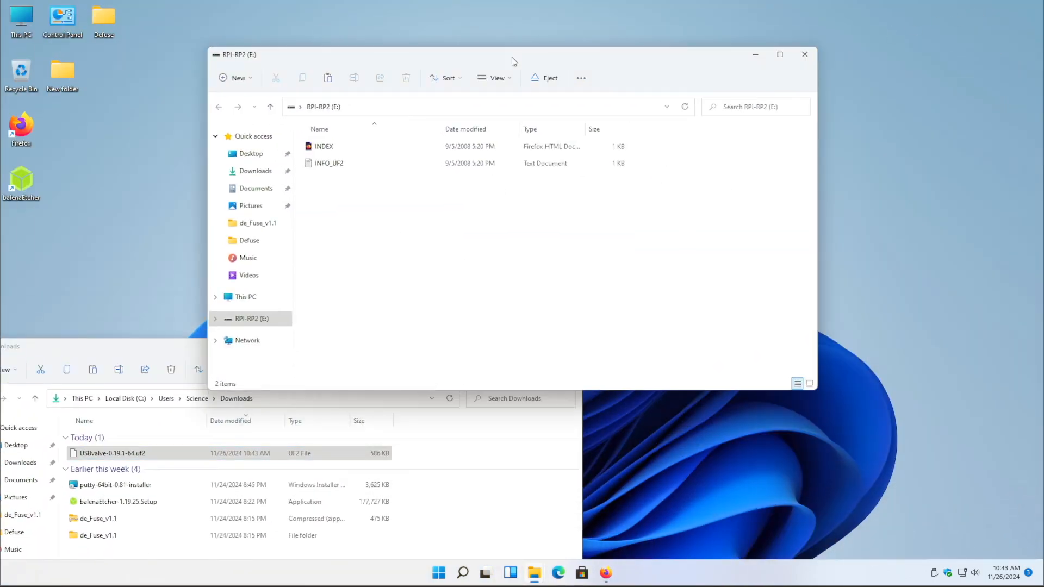
mouse_move(416, 235)
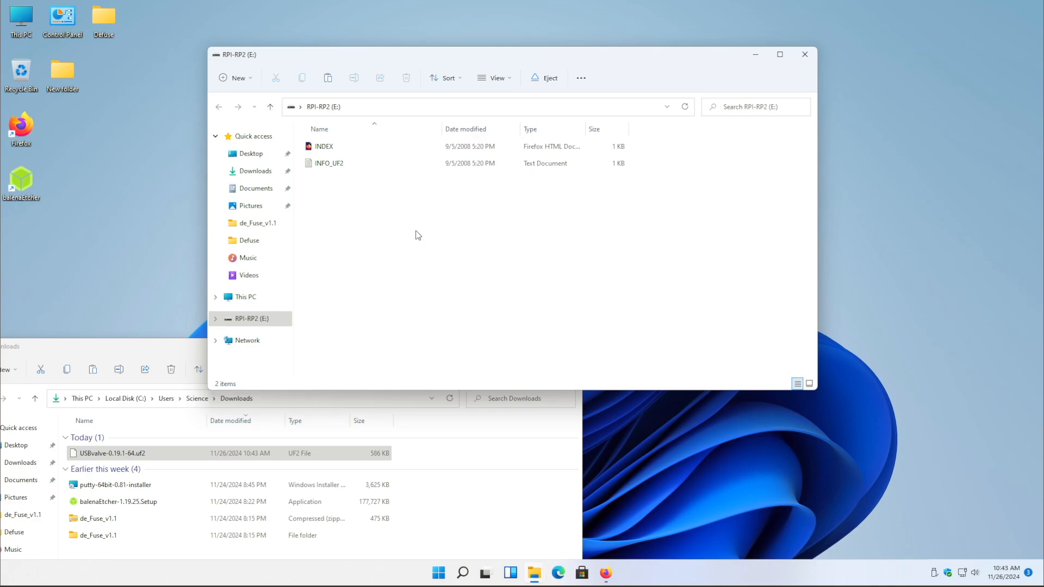
Paste USBvalve-0.19.1-64.uf2 onto the RPI-RP2 (E:) drive via the context menu and let it eject
right_click(414, 235)
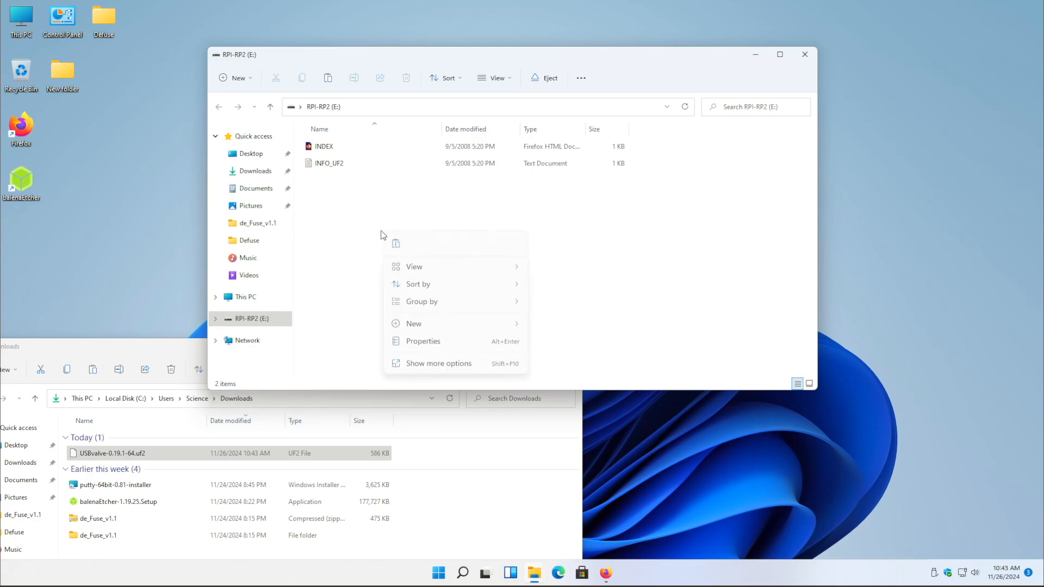
mouse_move(396, 243)
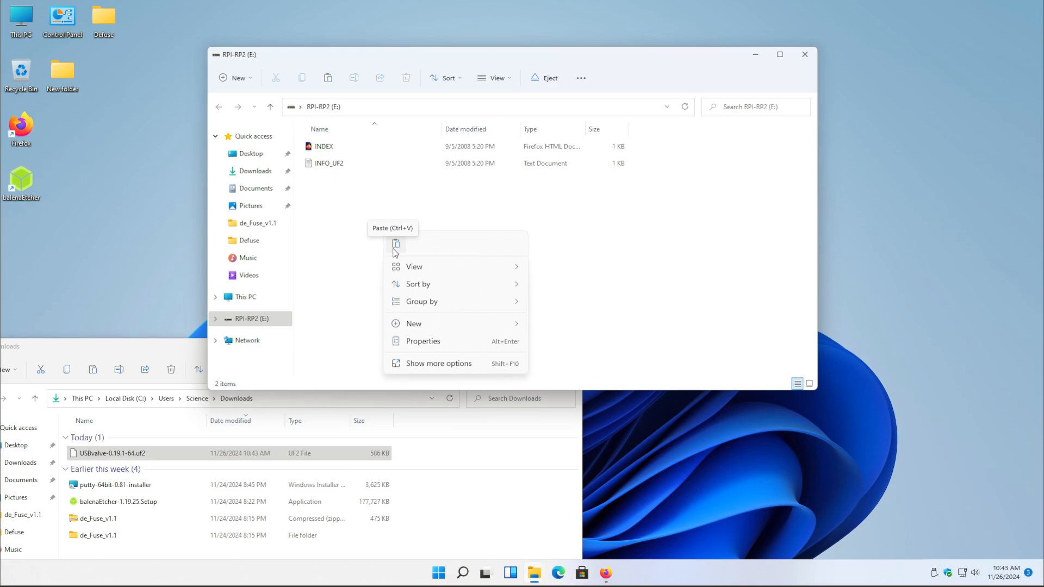
mouse_move(398, 247)
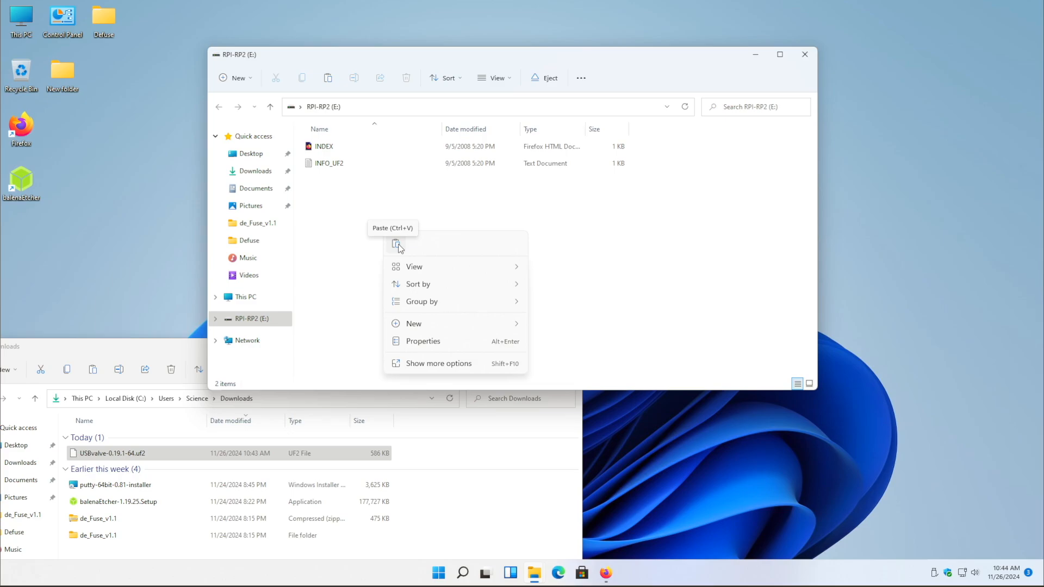
left_click(399, 260)
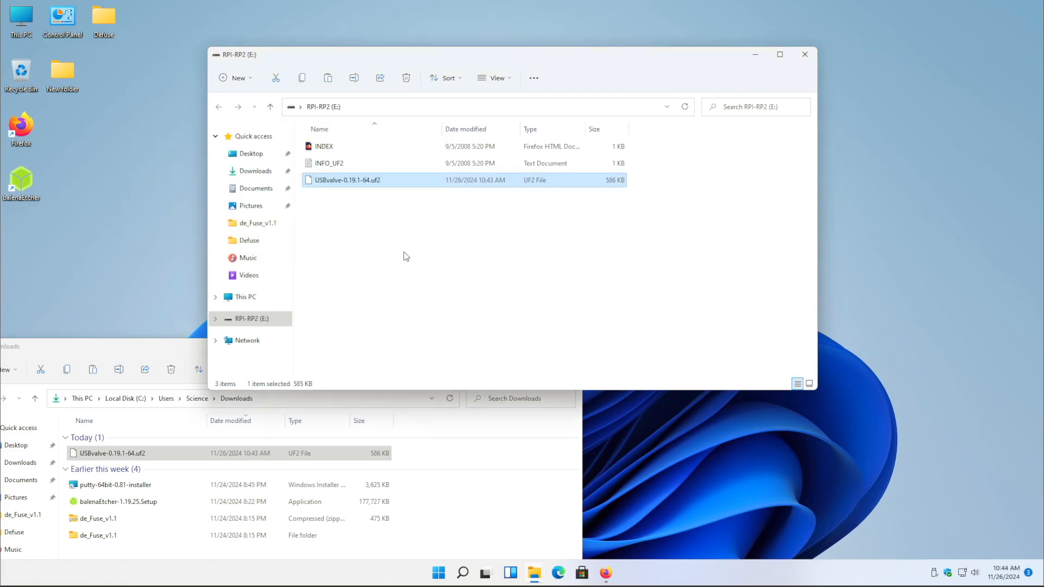
left_click(804, 55)
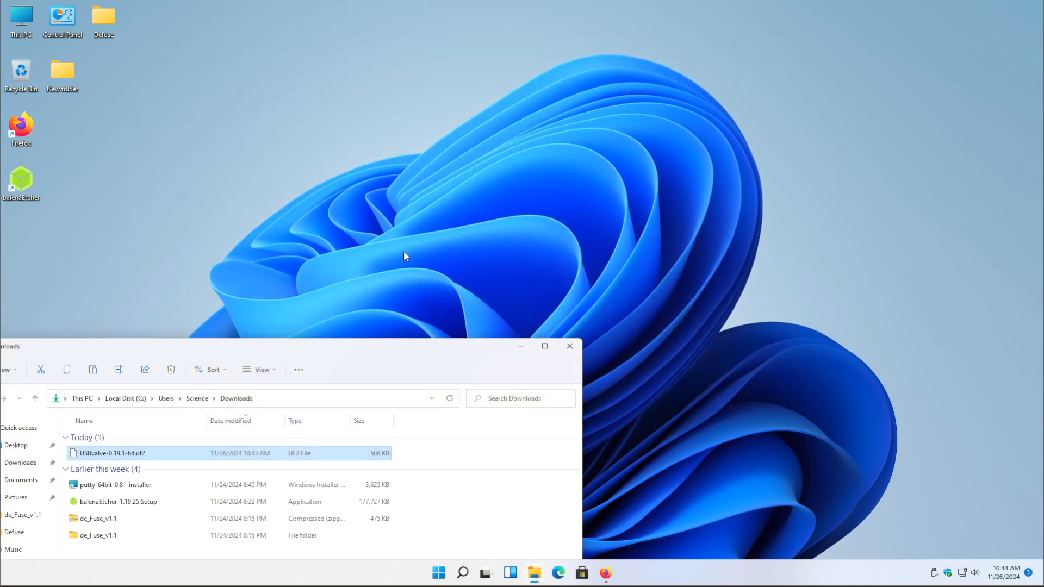